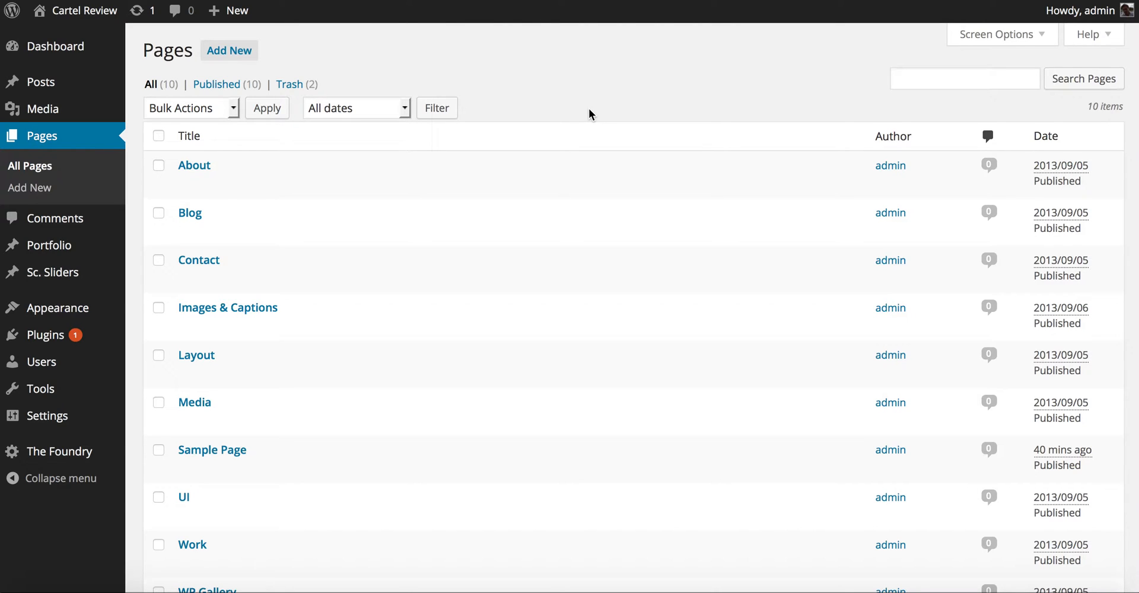
- Locate the Work page in the All Pages list and choose to edit it
{"action": "scroll", "scroll_direction": "down", "scroll_amount": 3}
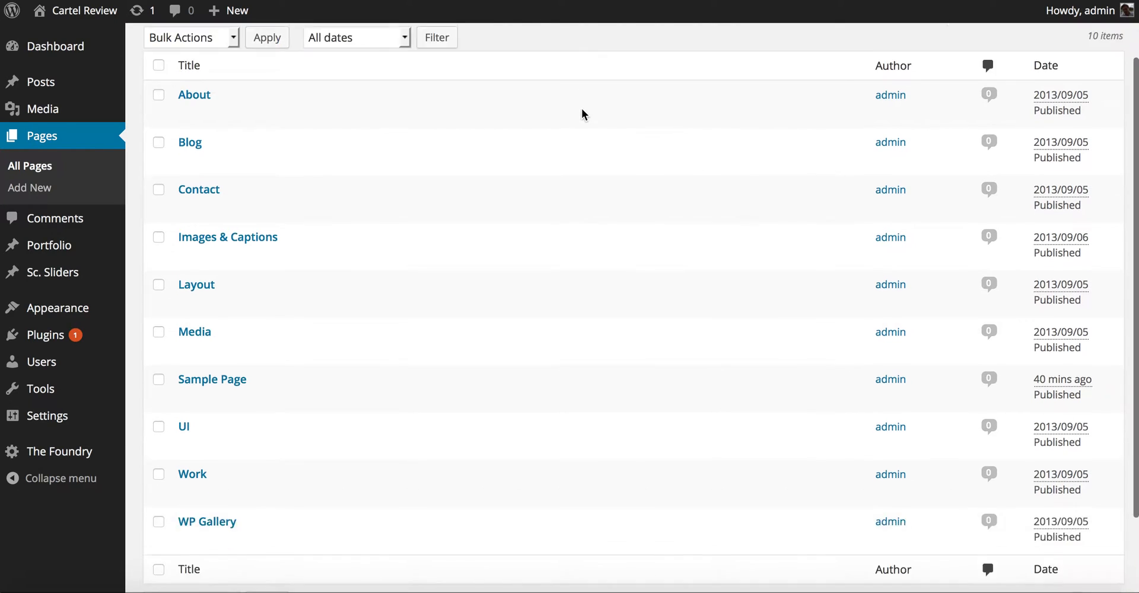
{"action": "scroll", "scroll_direction": "down", "scroll_amount": 3}
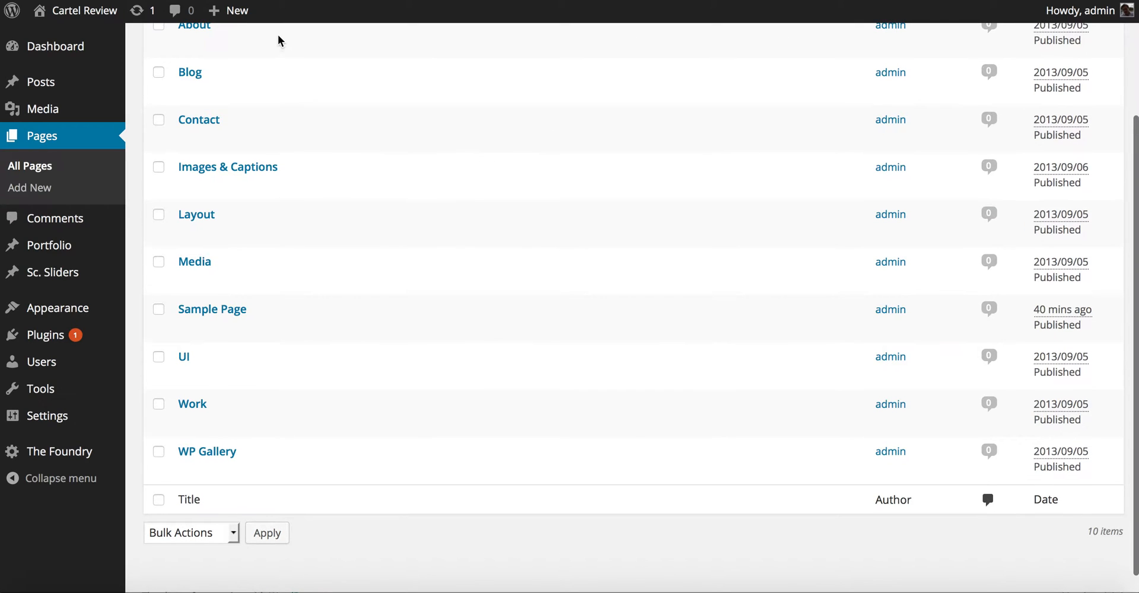
{"action": "scroll", "scroll_direction": "down", "scroll_amount": 3}
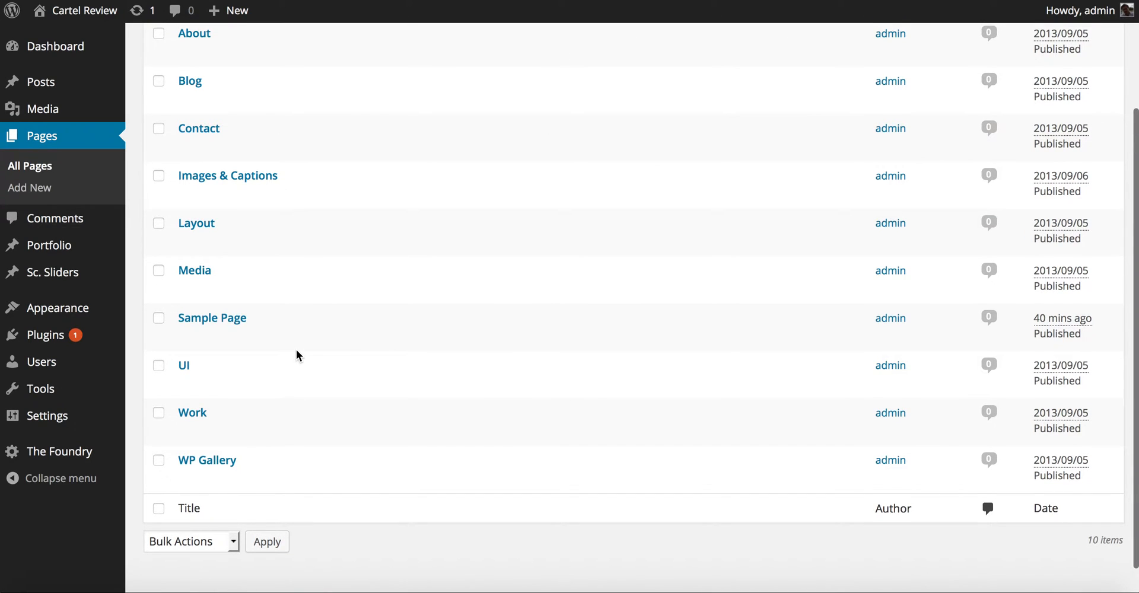
{"action": "mouse_move", "coordinate": [192, 413]}
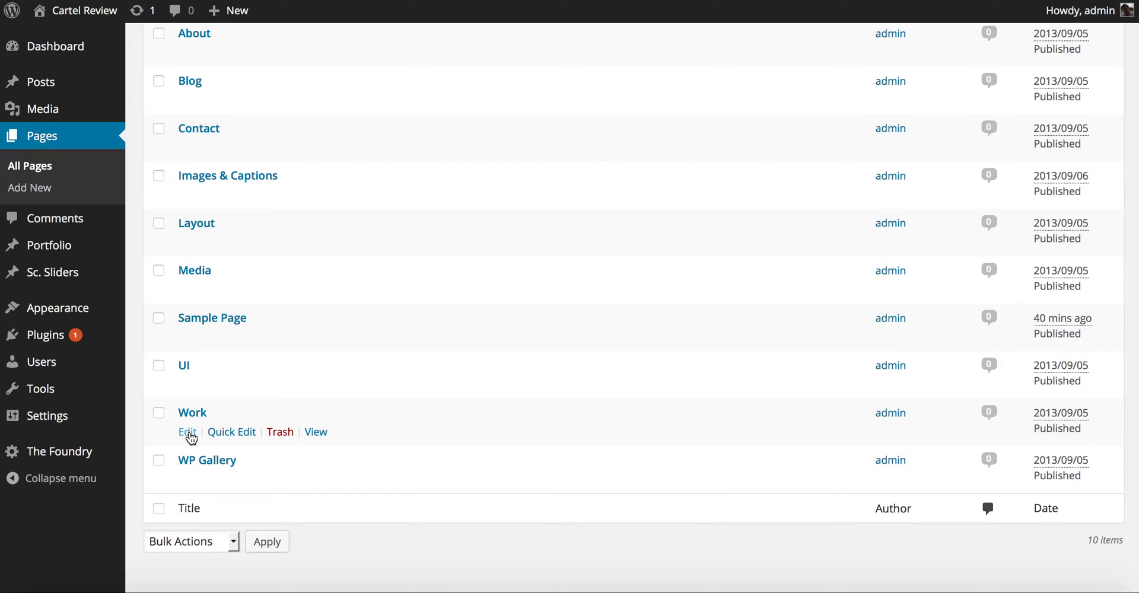
{"action": "left_click", "coordinate": [186, 432]}
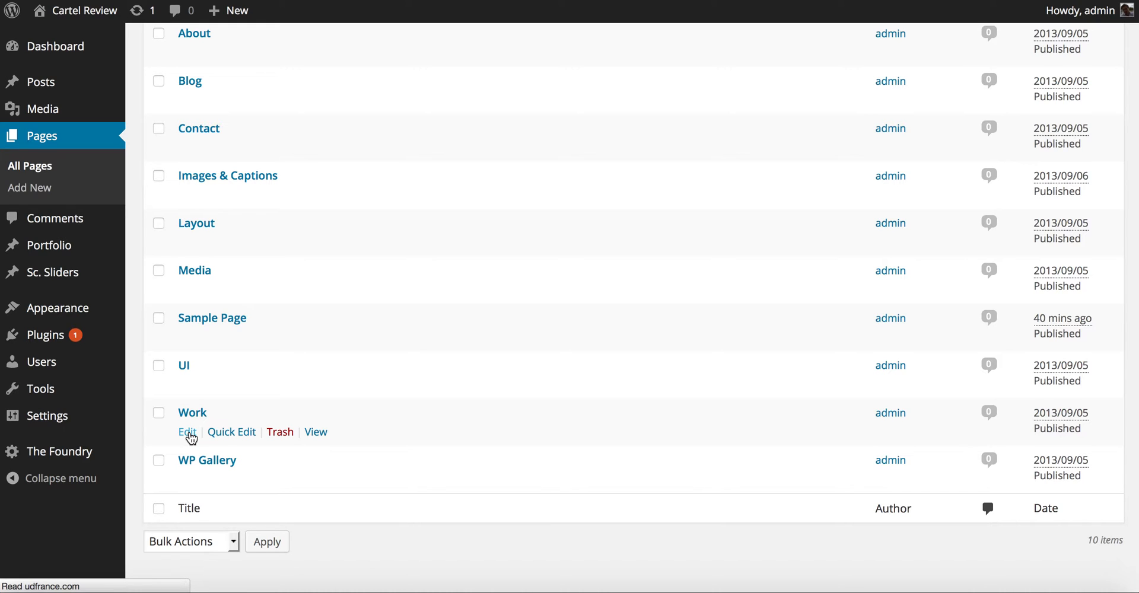
- Start Add Media on the Work page and browse for 10.jpg, black-lips.jpg and typewriter.jpg
{"action": "left_click", "coordinate": [187, 432]}
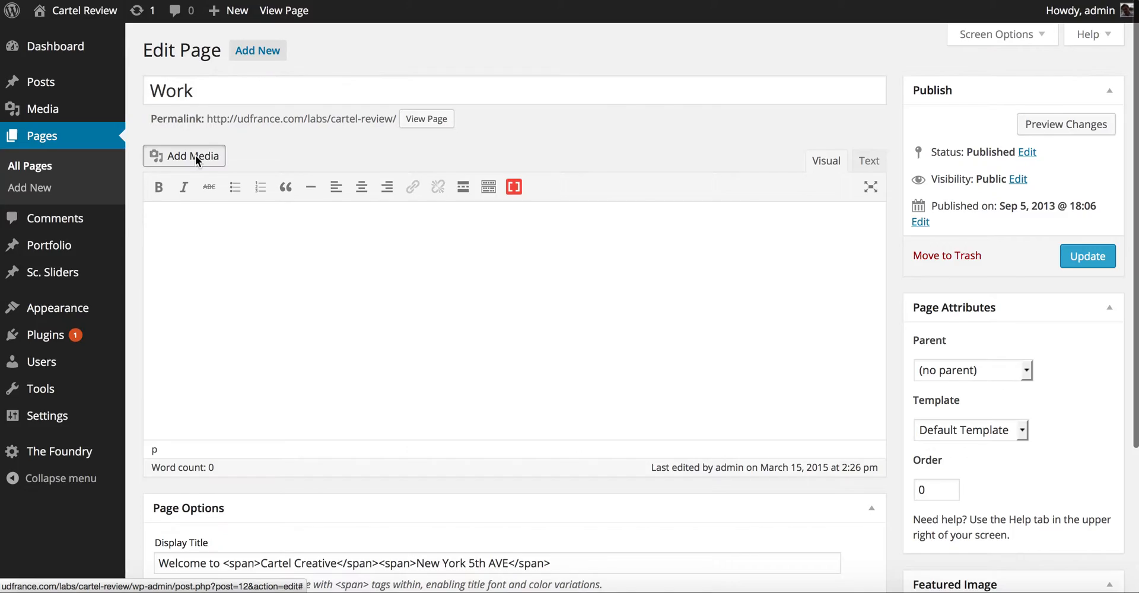
{"action": "left_click", "coordinate": [183, 156]}
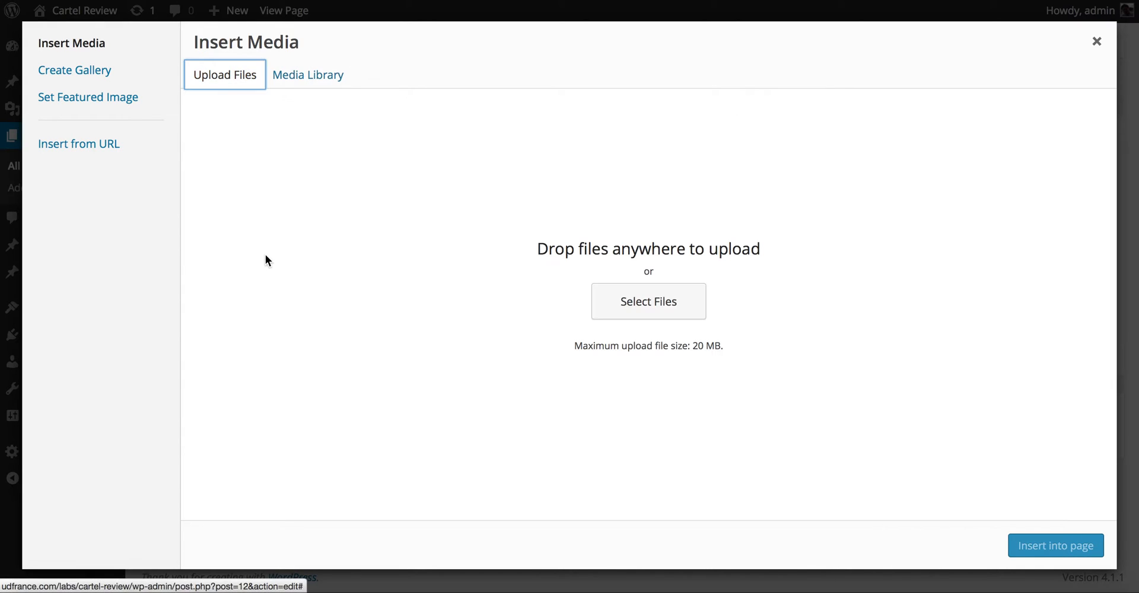
{"action": "left_click", "coordinate": [648, 302]}
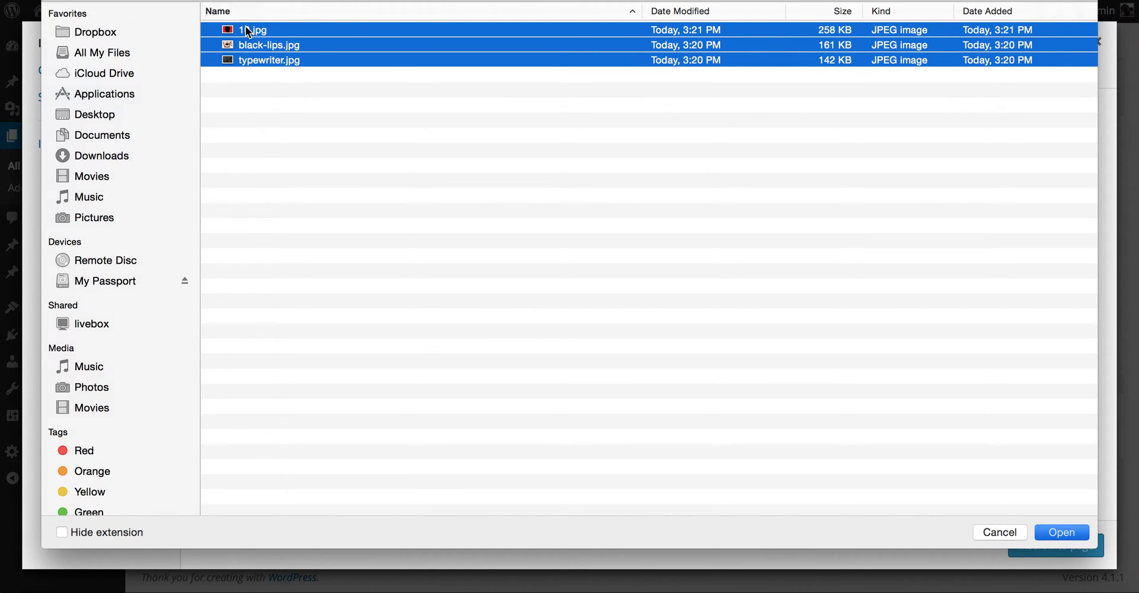
- Upload the three selected JPEG images into the Work page's media library
{"action": "left_click", "coordinate": [1061, 532]}
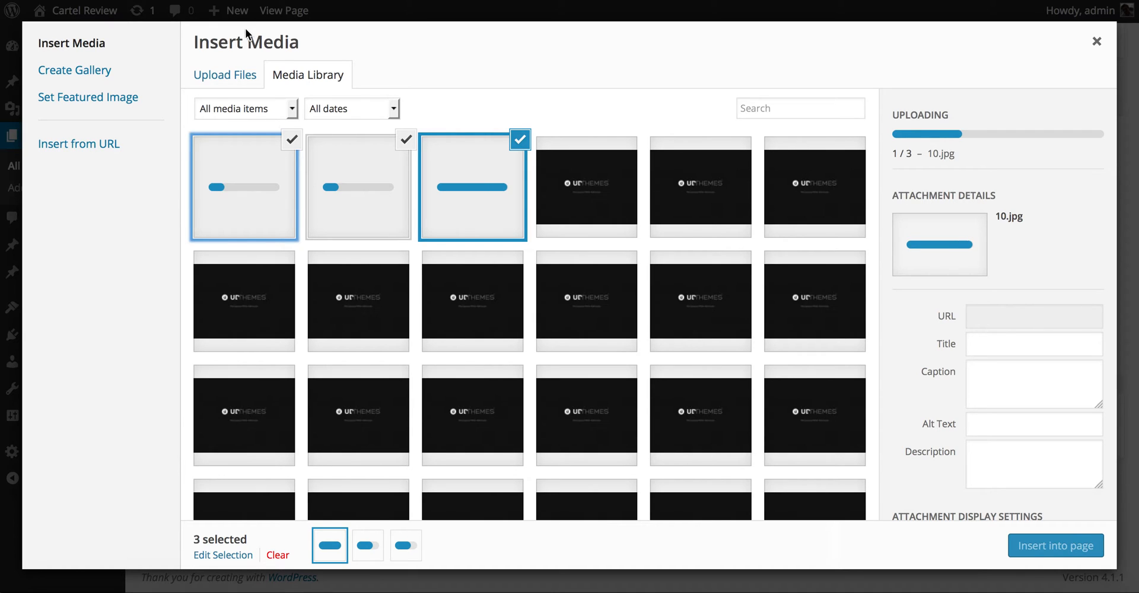
{"action": "mouse_move", "coordinate": [426, 112]}
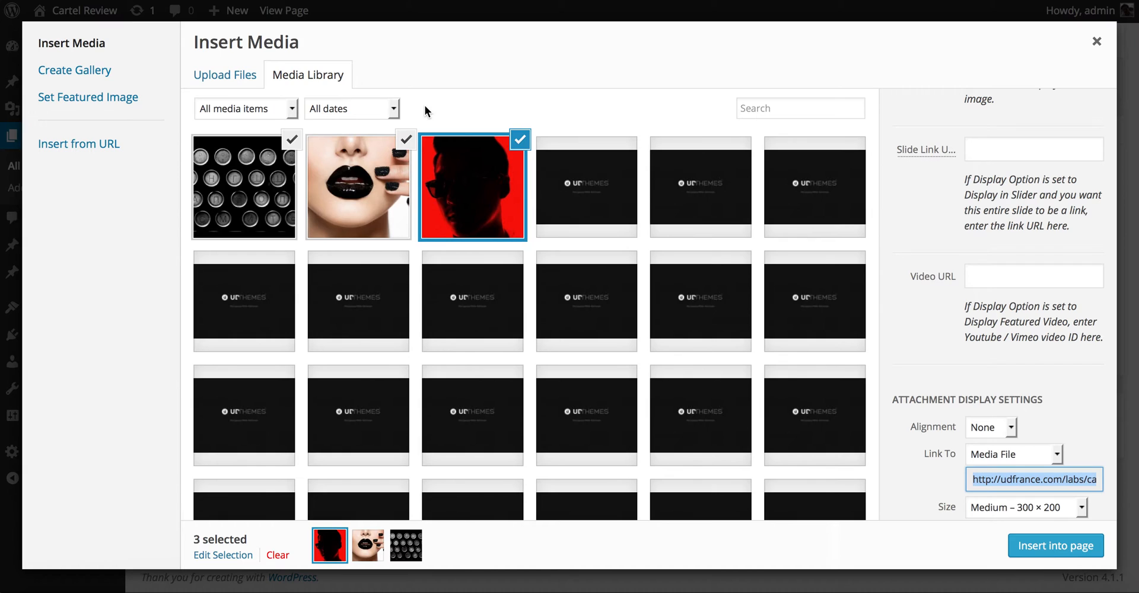
- Filter the media library to 'Uploaded to this page' so only the three new images show
{"action": "left_click", "coordinate": [244, 108]}
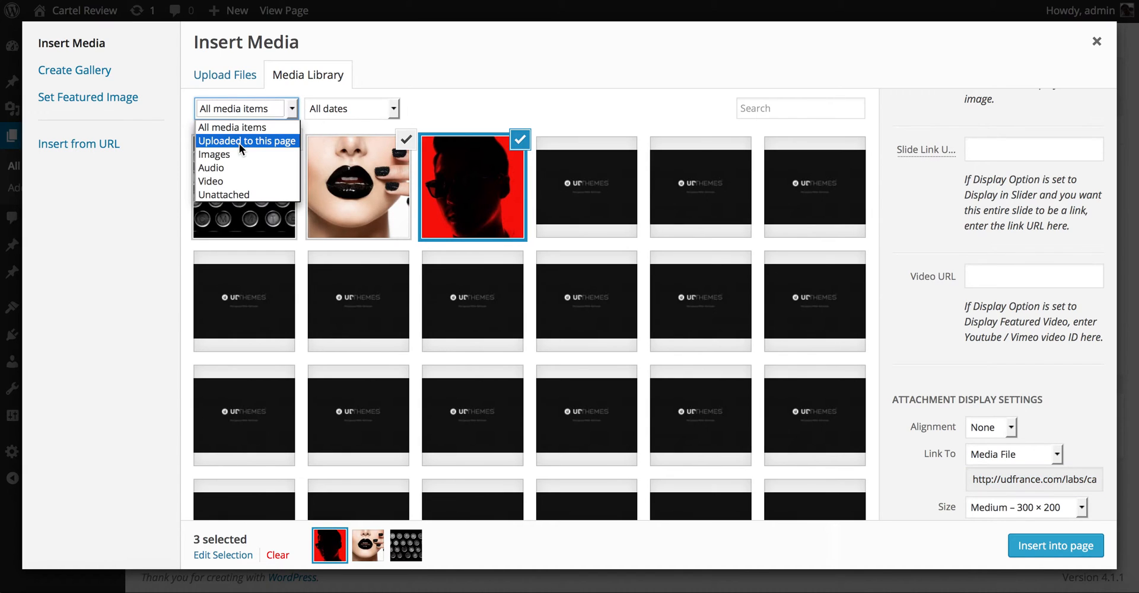
{"action": "left_click", "coordinate": [247, 141]}
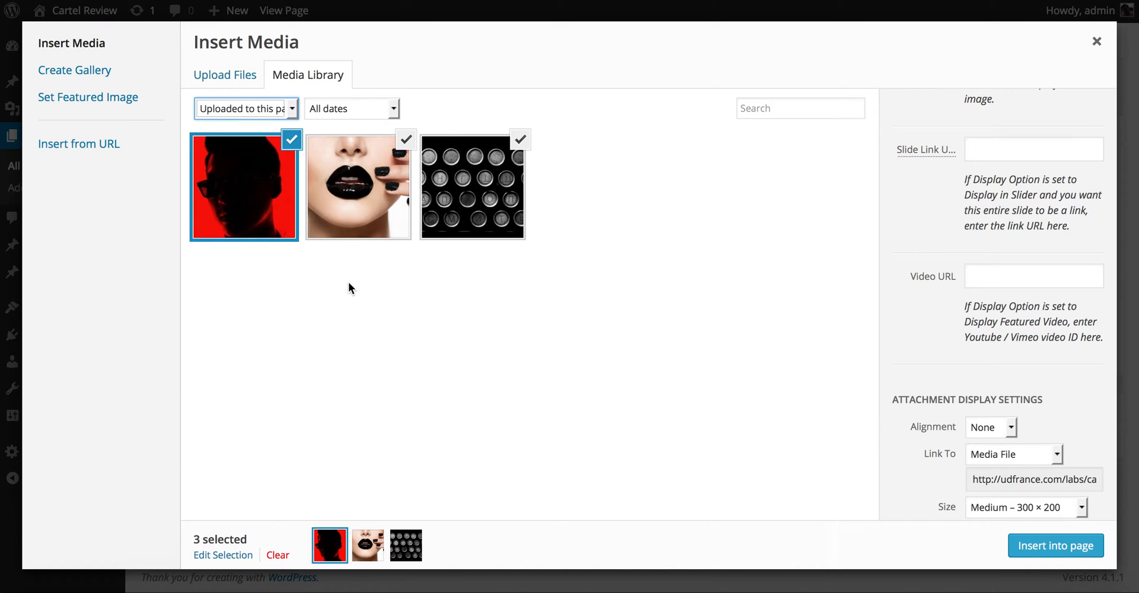
{"action": "mouse_move", "coordinate": [473, 209]}
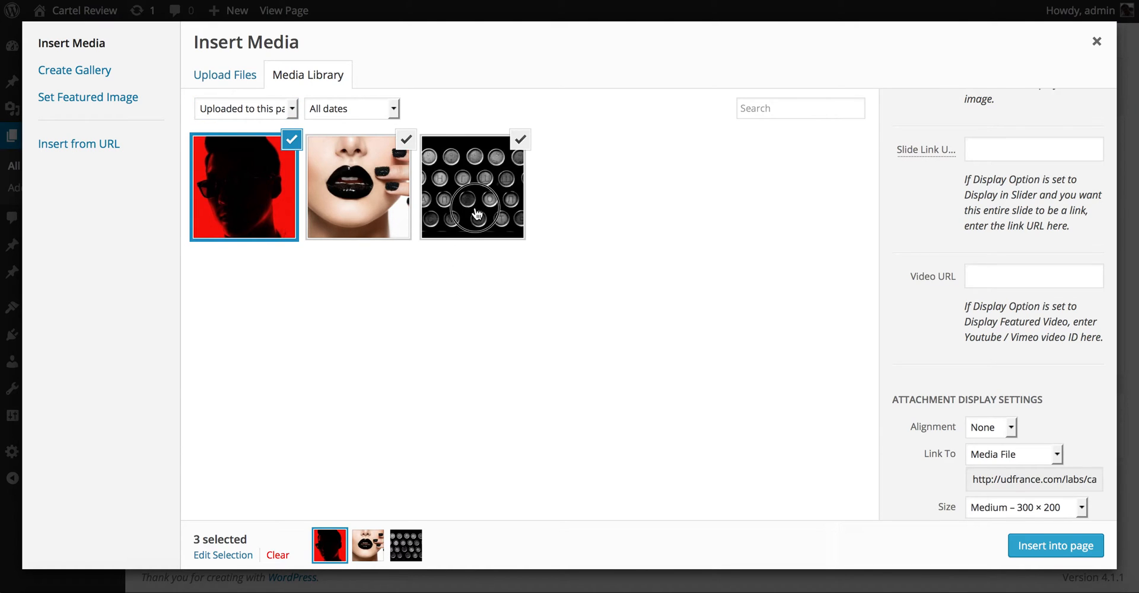
- Set the typewriter, black lips and red portrait images' Display Option to 'Display in Featured Slider'
{"action": "left_click", "coordinate": [473, 186]}
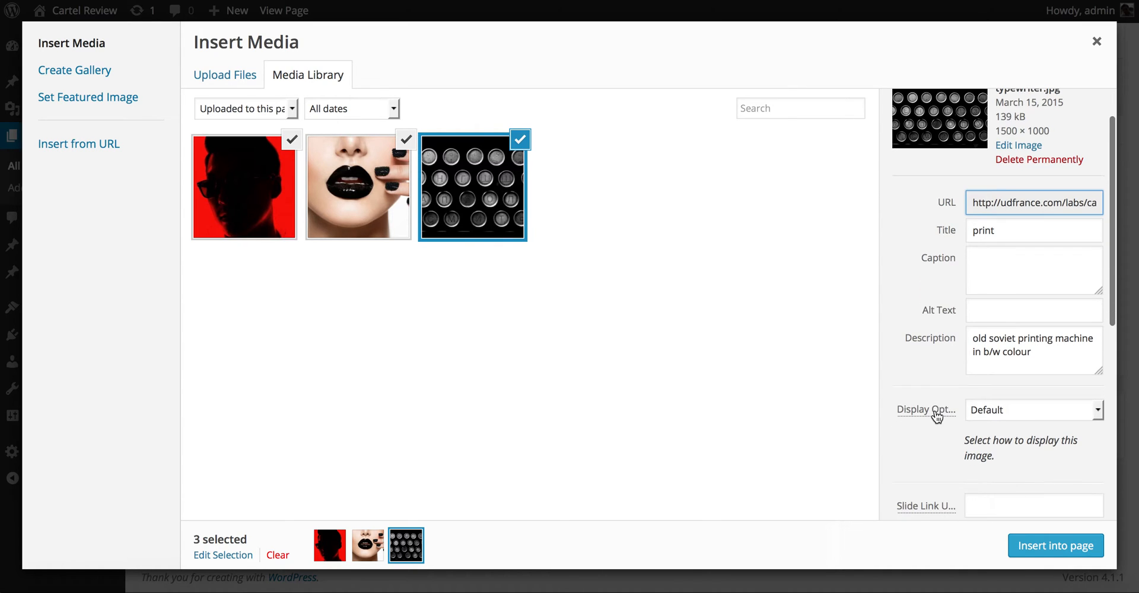
{"action": "left_click", "coordinate": [1032, 410]}
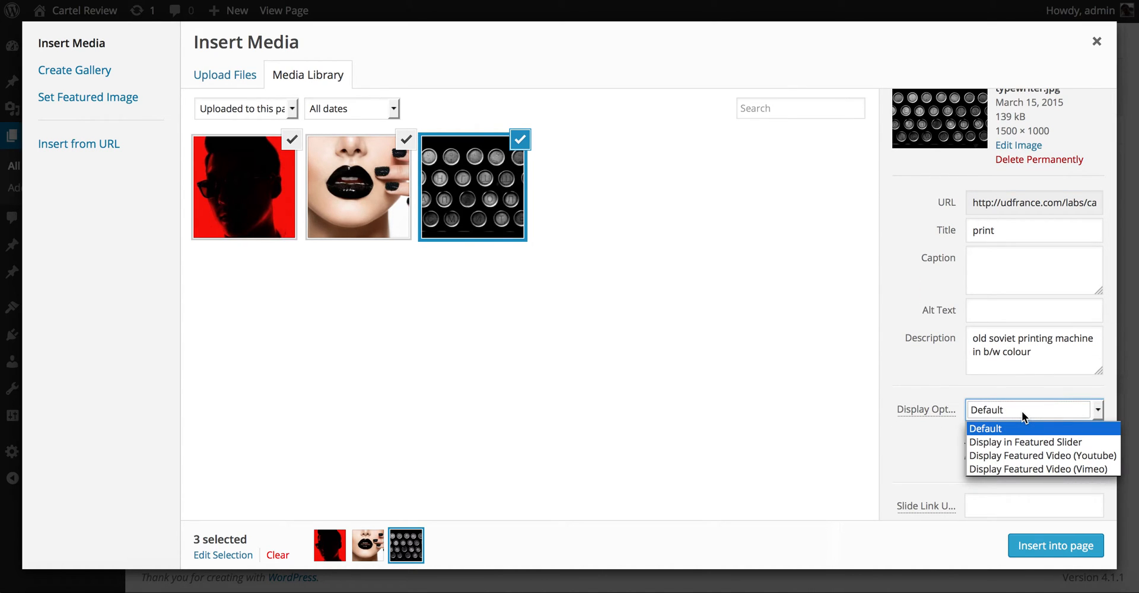
{"action": "left_click", "coordinate": [1025, 441]}
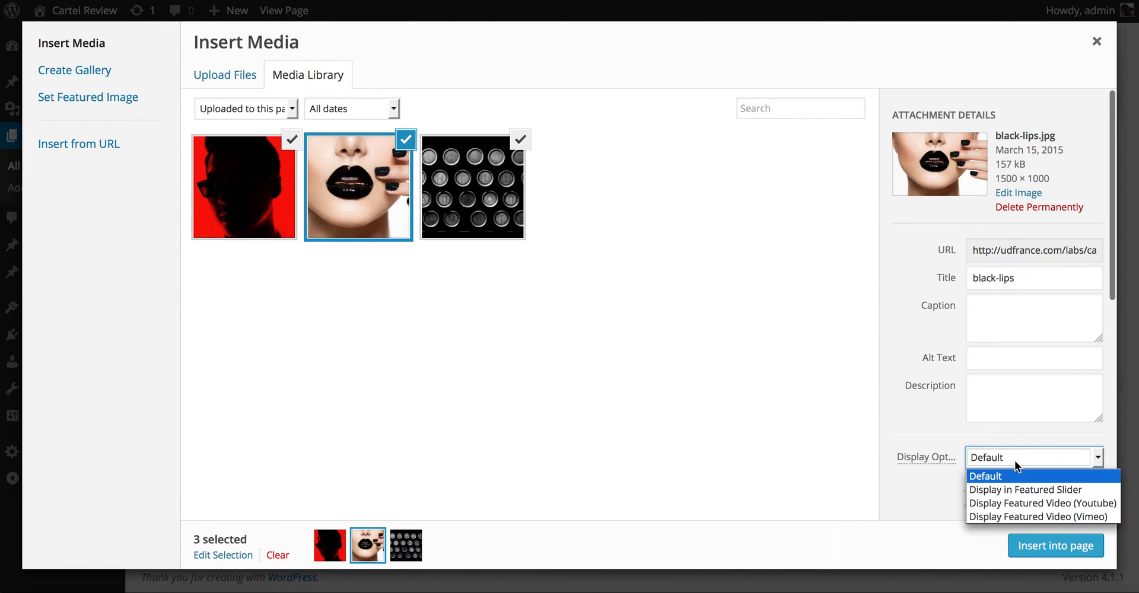
{"action": "left_click", "coordinate": [243, 186]}
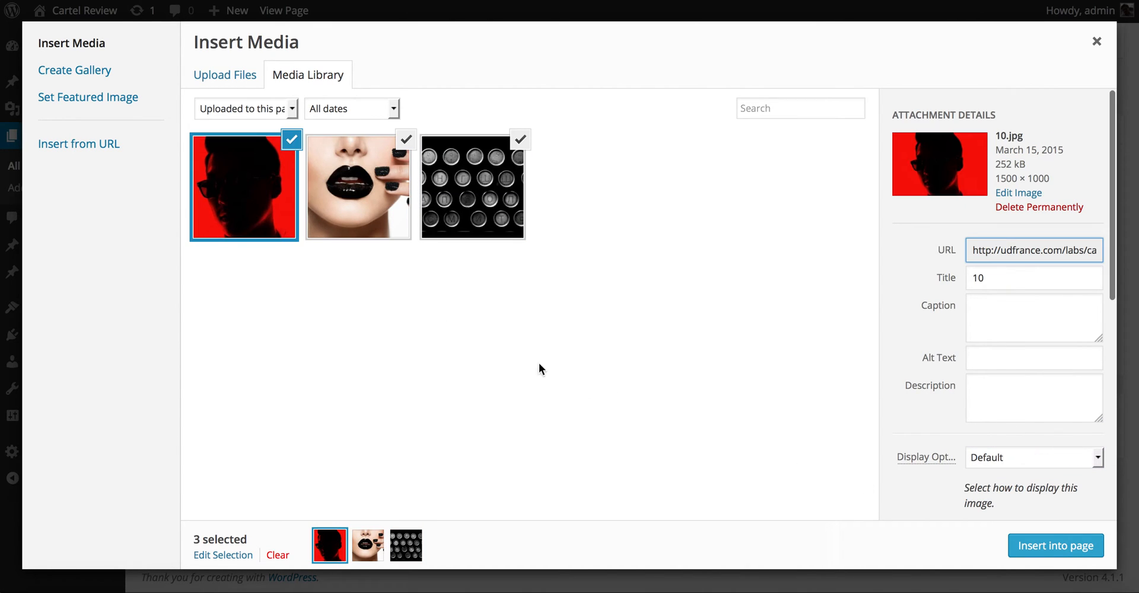
{"action": "left_click", "coordinate": [1031, 458]}
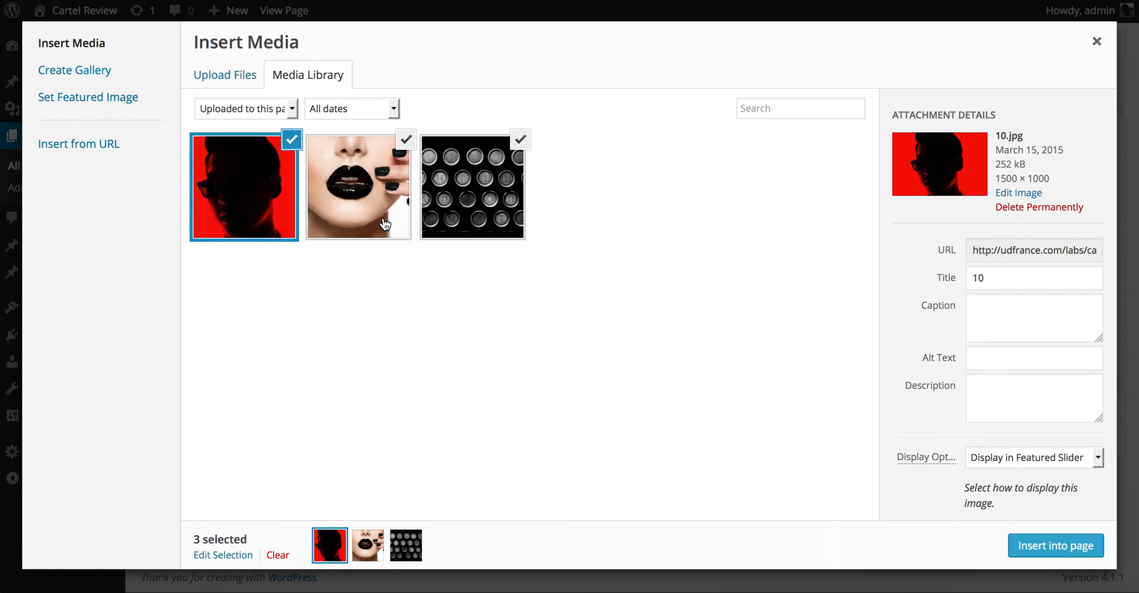
{"action": "left_click", "coordinate": [471, 185]}
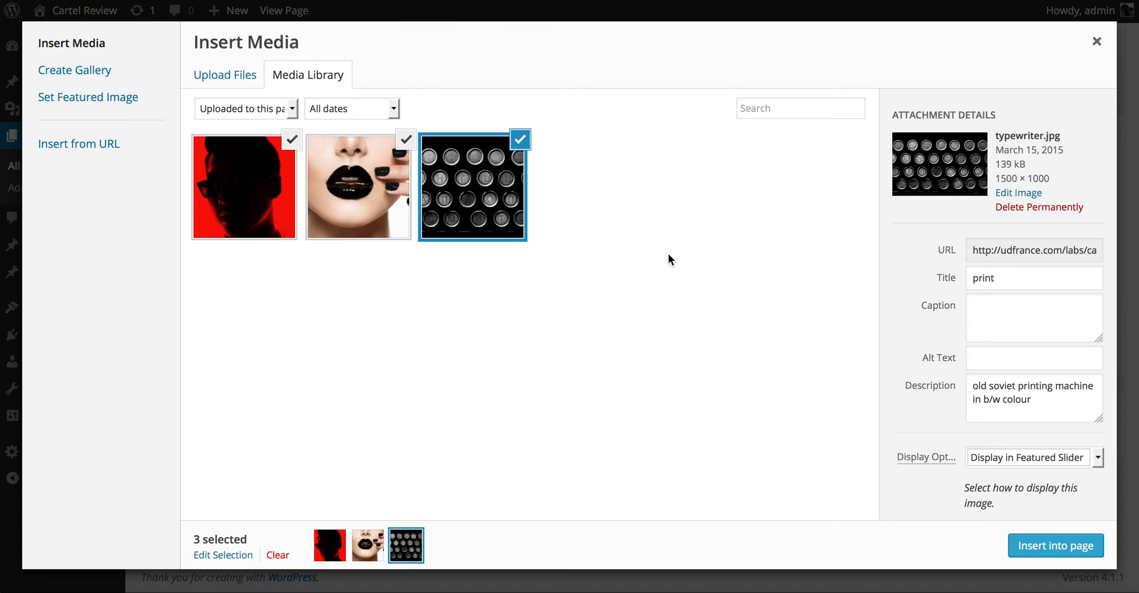
- Dismiss the Insert Media window and go back to the Work page editor
{"action": "left_click", "coordinate": [1097, 41]}
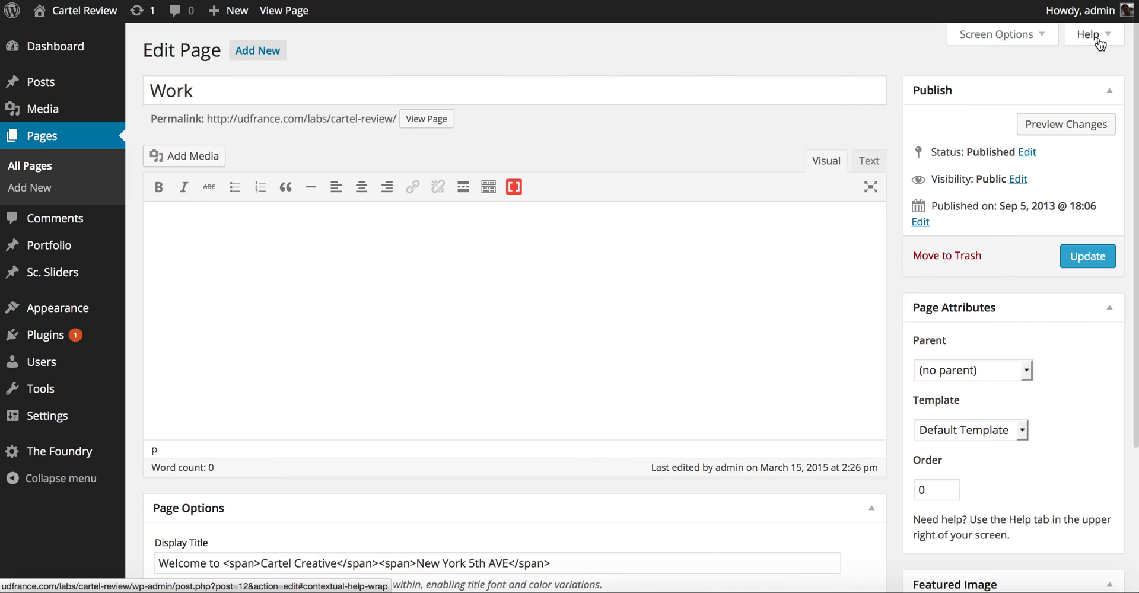
{"action": "left_click", "coordinate": [1088, 255]}
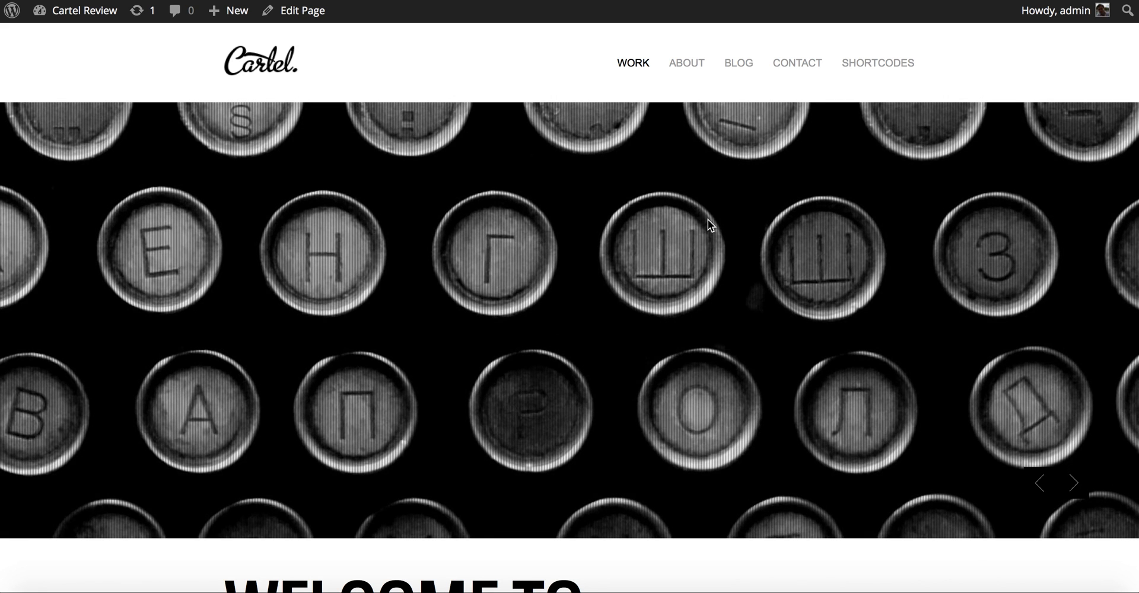
{"action": "mouse_move", "coordinate": [1074, 483]}
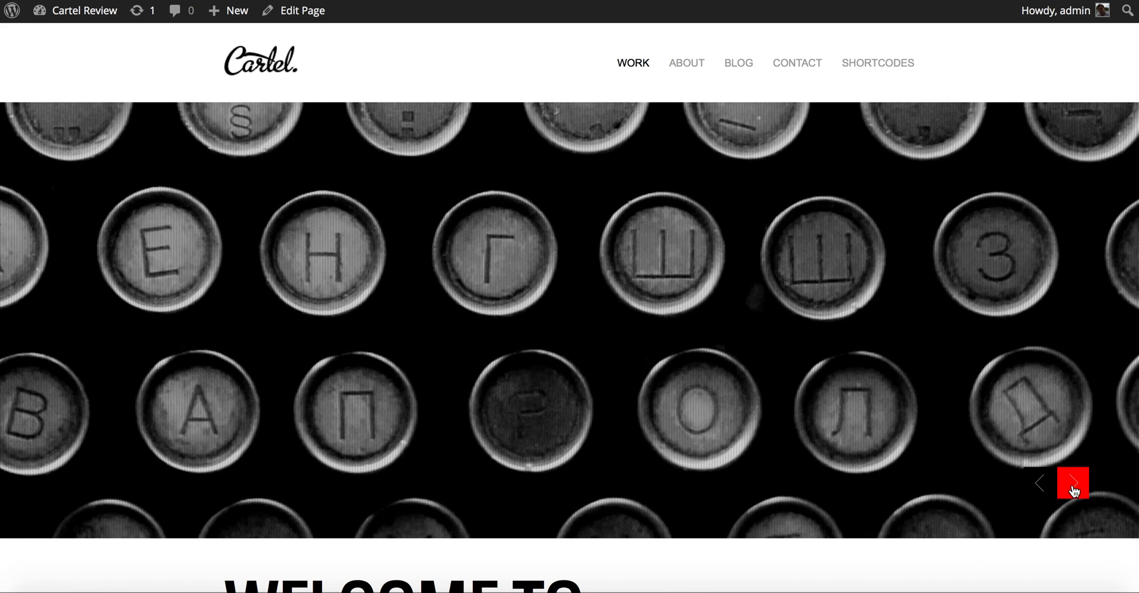
- Advance the live Work page slider from the typewriter to the red portrait and black lips images
{"action": "left_click", "coordinate": [1073, 483]}
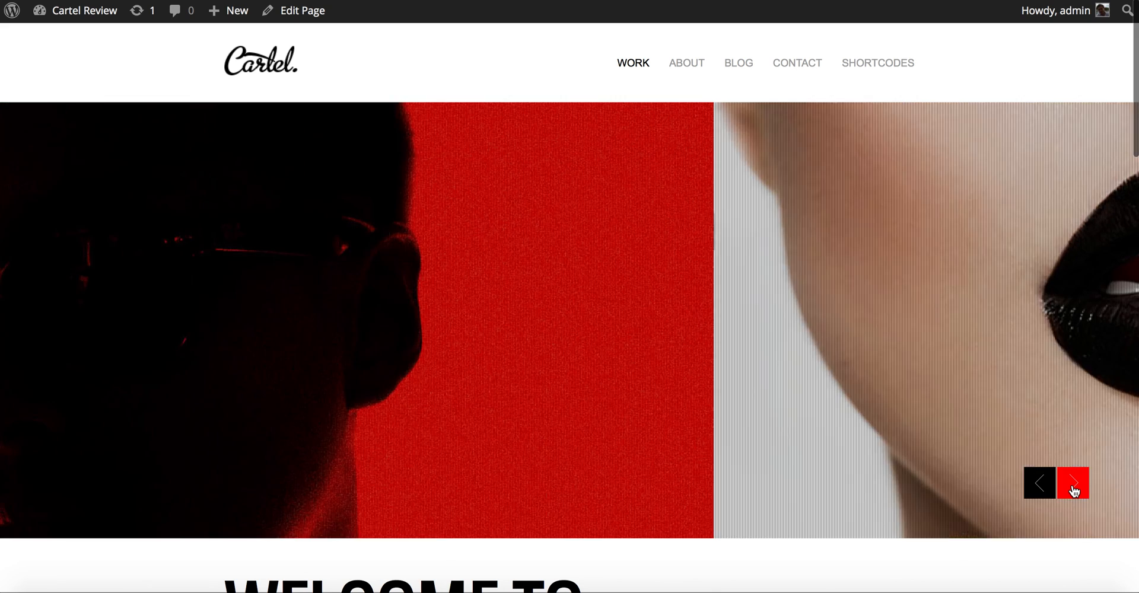
{"action": "left_click", "coordinate": [1073, 483]}
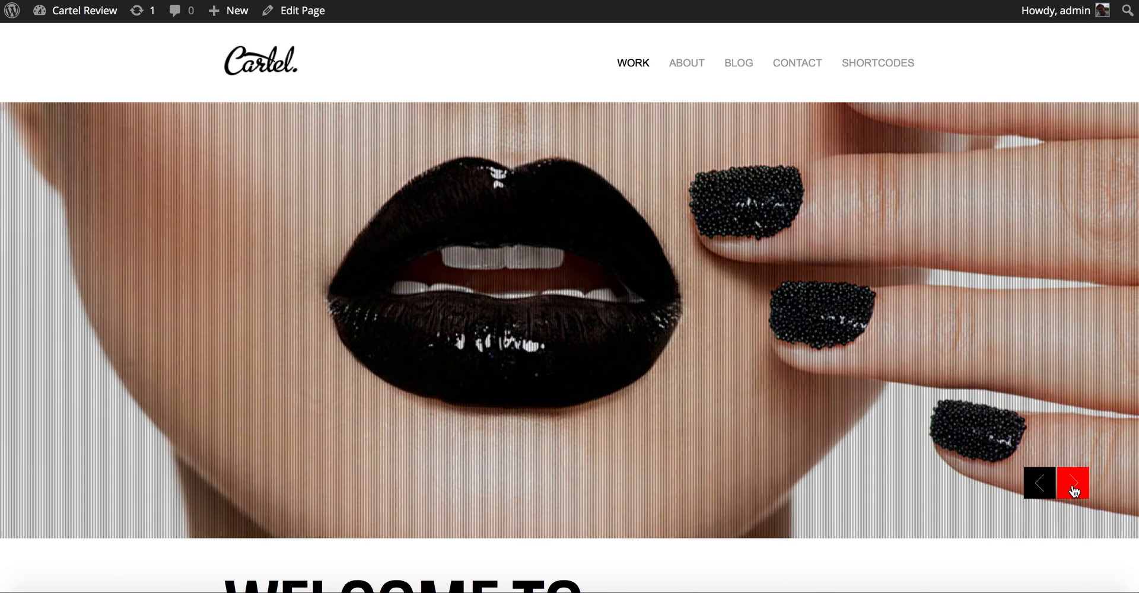